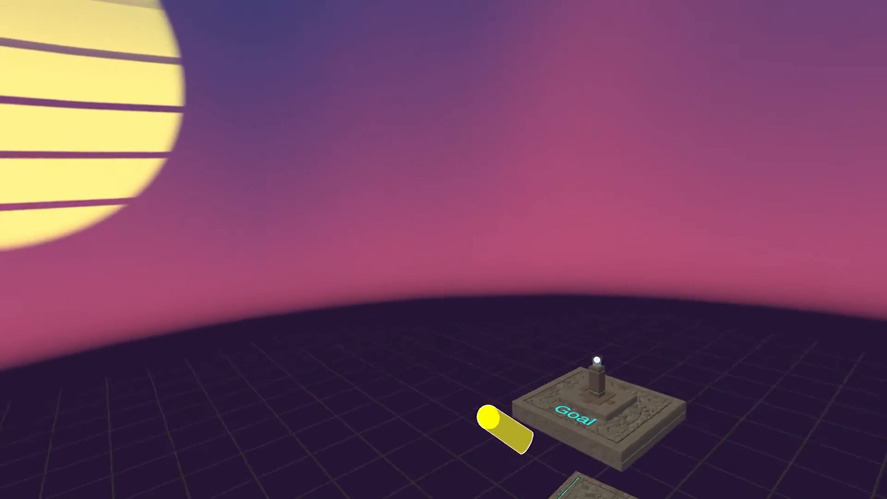
mouse_move(444, 250)
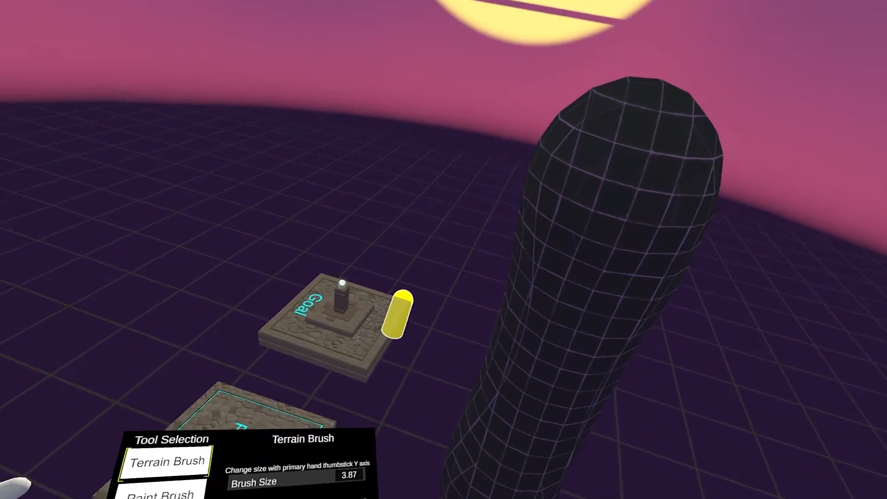
mouse_move(444, 249)
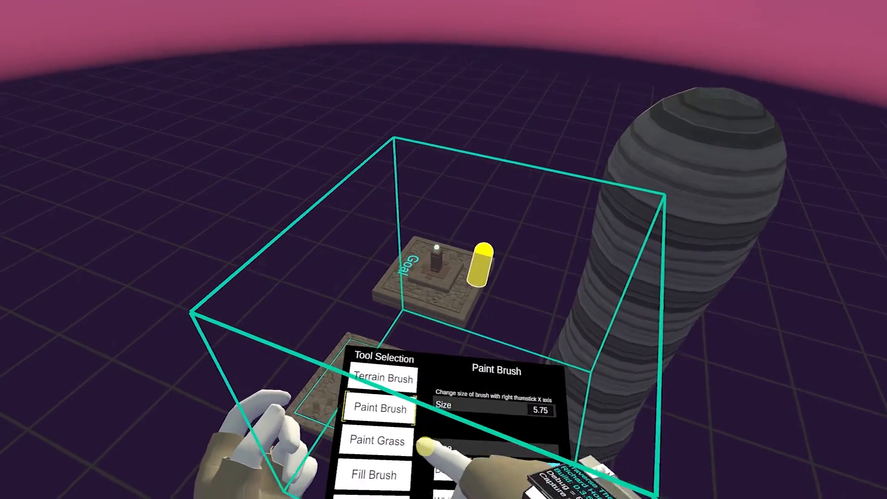
Paint the banded grey rock texture over the pillar with the Paint Brush
click(382, 378)
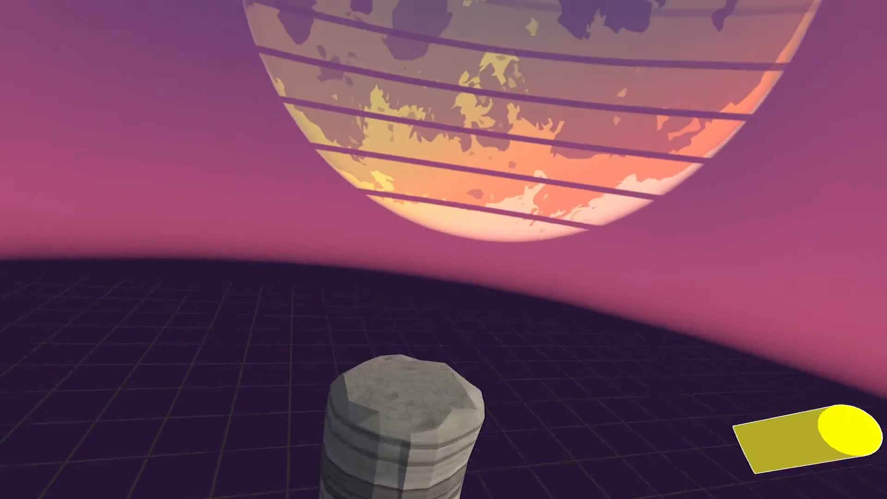
mouse_move(443, 249)
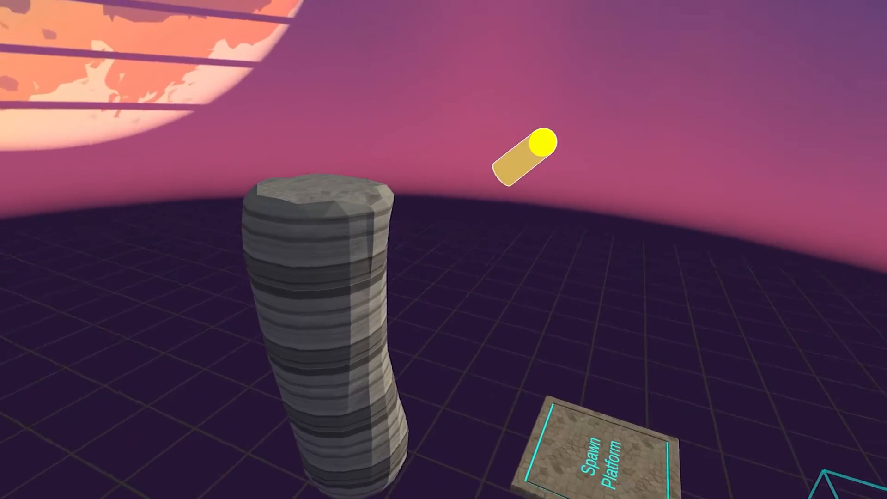
mouse_move(444, 249)
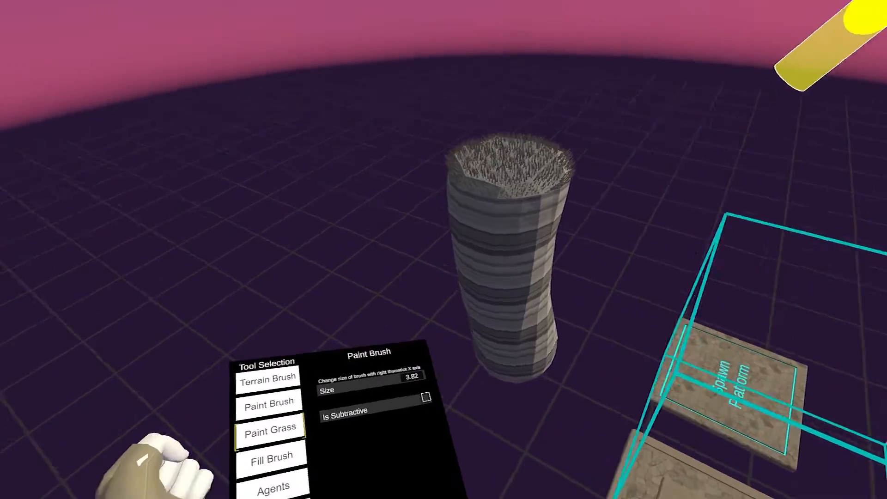
Brush grass across the flat summit of the rock pillar
click(272, 485)
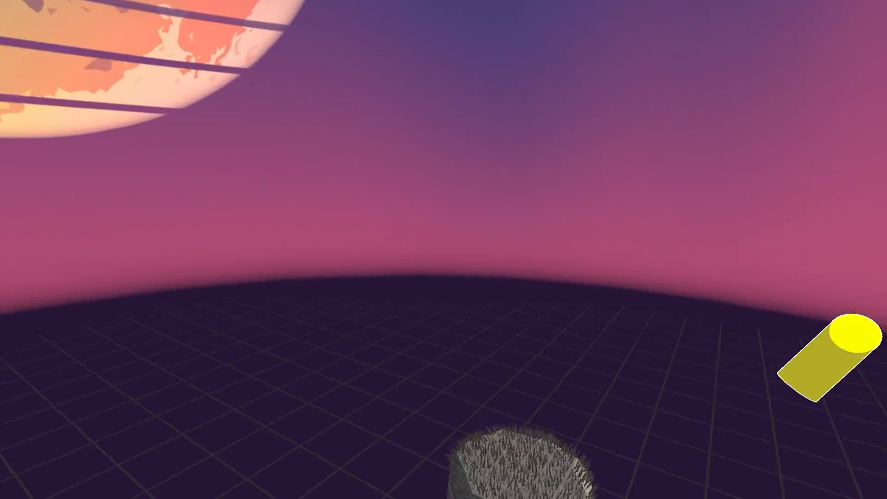
mouse_move(444, 250)
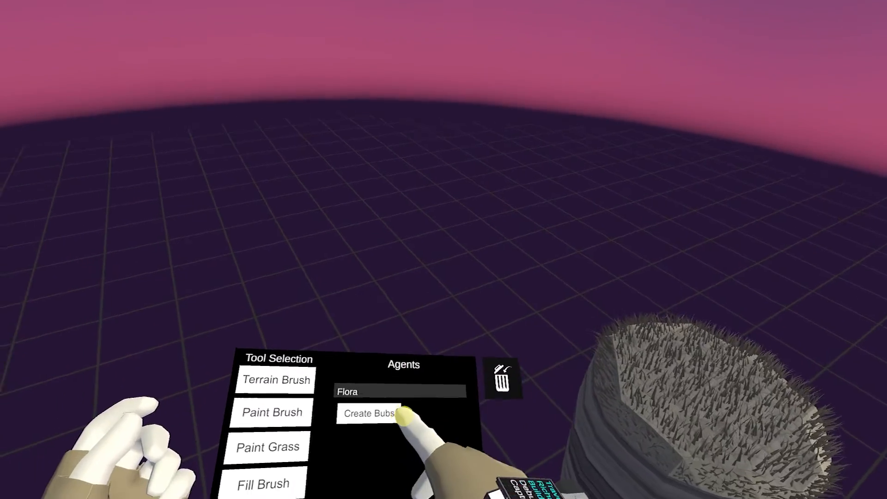
Create a purple Bubs plant from Flora and set it on the grassy summit
click(369, 413)
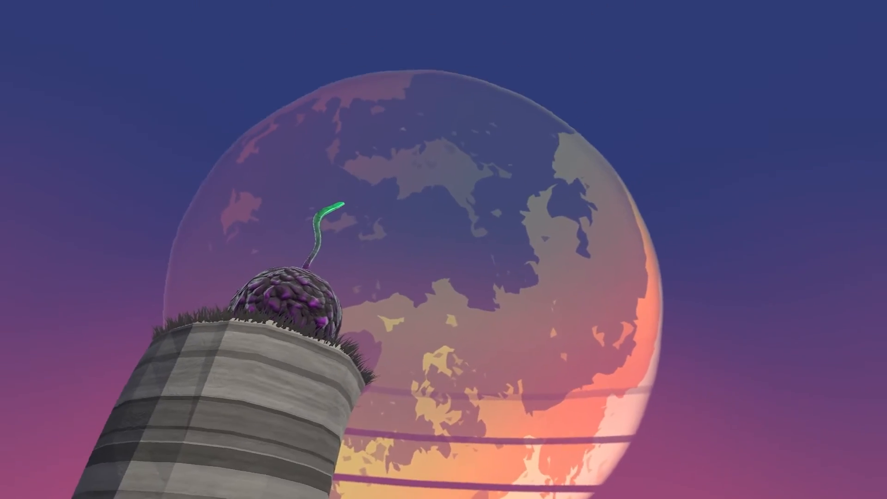
mouse_move(443, 250)
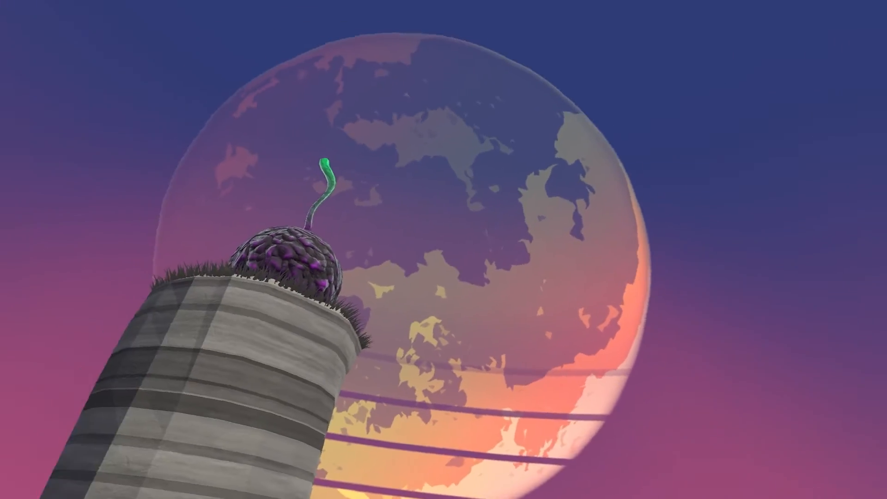
mouse_move(443, 250)
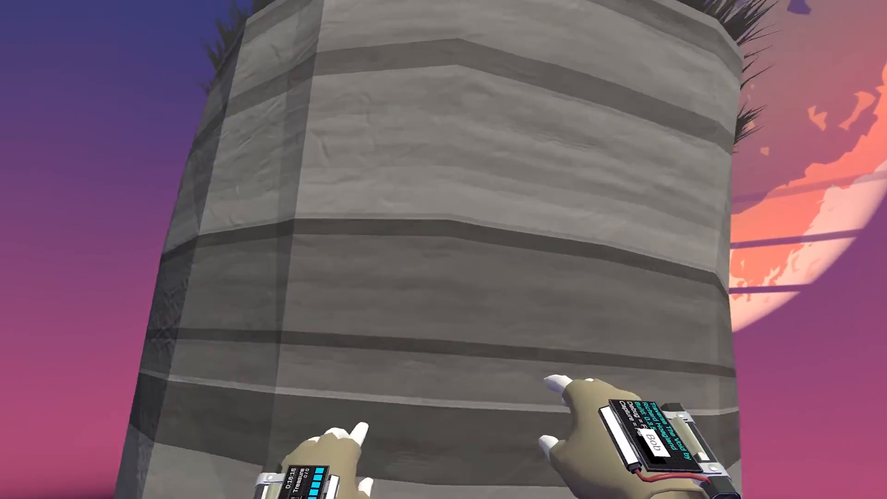